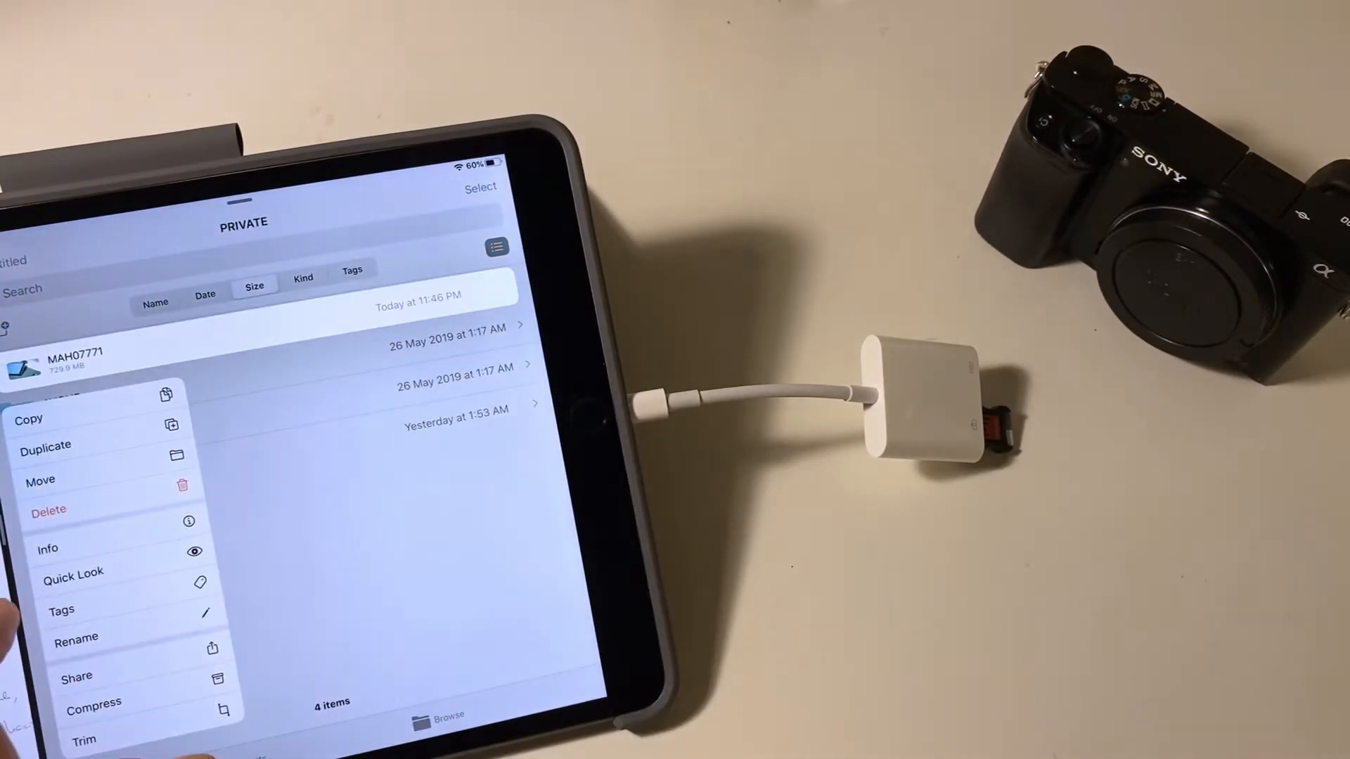
Copy the MAH07771 video from the SD card's PRIVATE folder into Test Transfer
{"action": "left_click", "coordinate": [47, 549]}
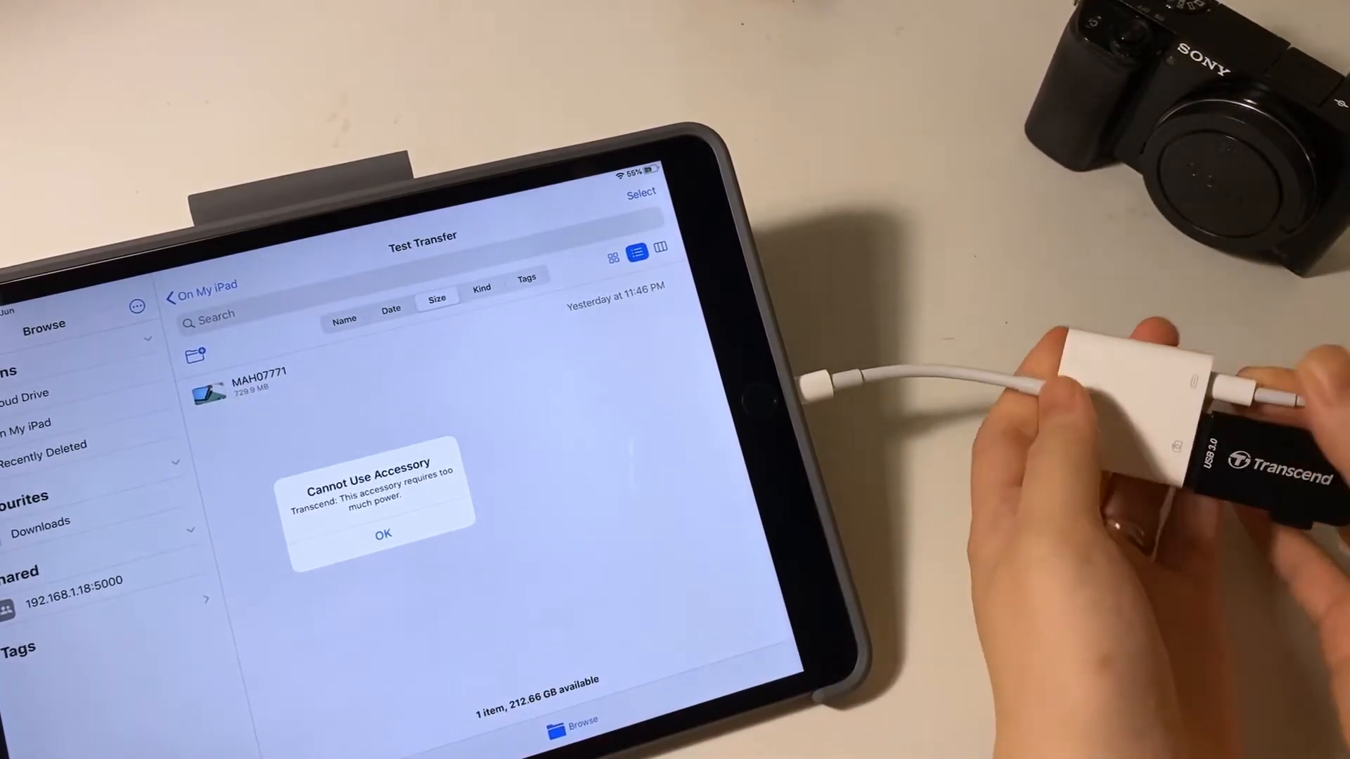
Delete MAH07771 from the Test Transfer folder, leaving it empty
{"action": "left_click", "coordinate": [383, 534]}
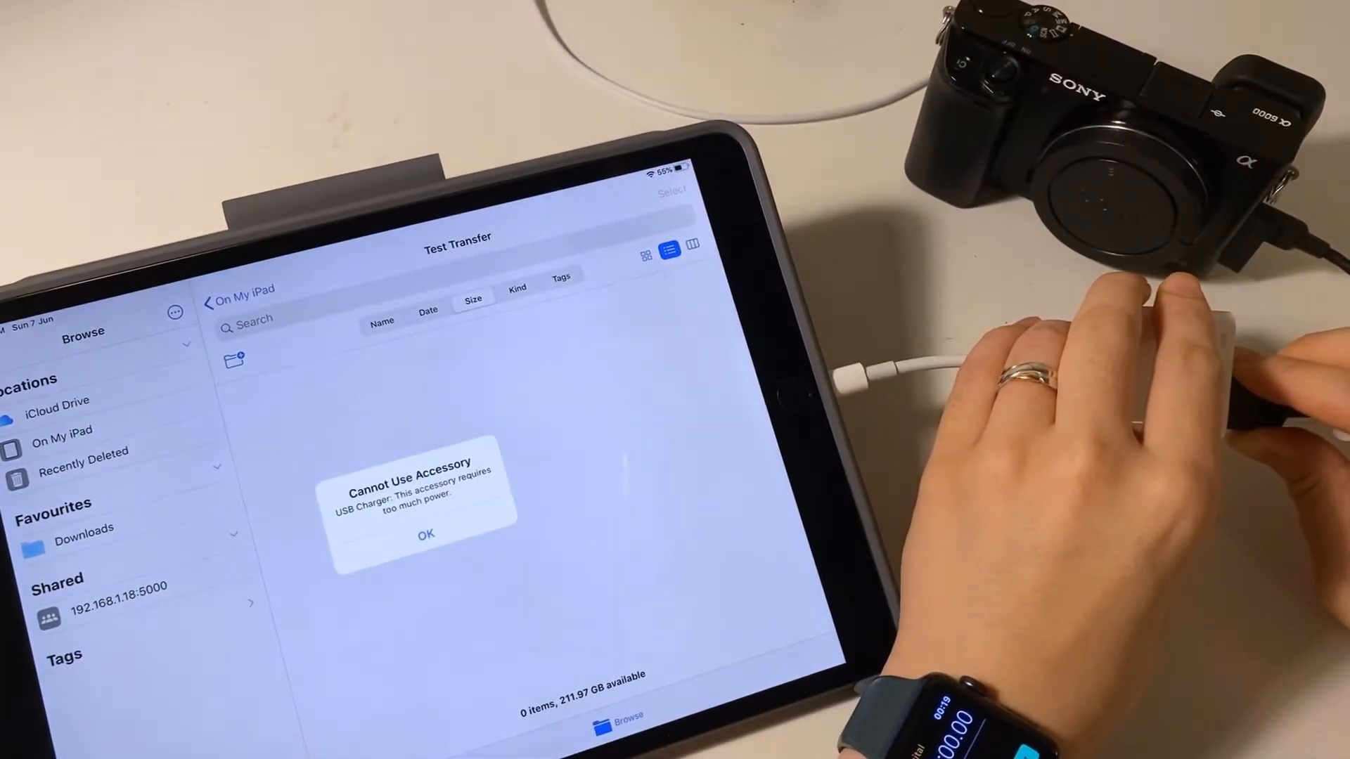
Drag MAH07771 from the camera's Untitled > PRIVATE folder onto Test Transfer on the iPad
{"action": "left_click", "coordinate": [423, 534]}
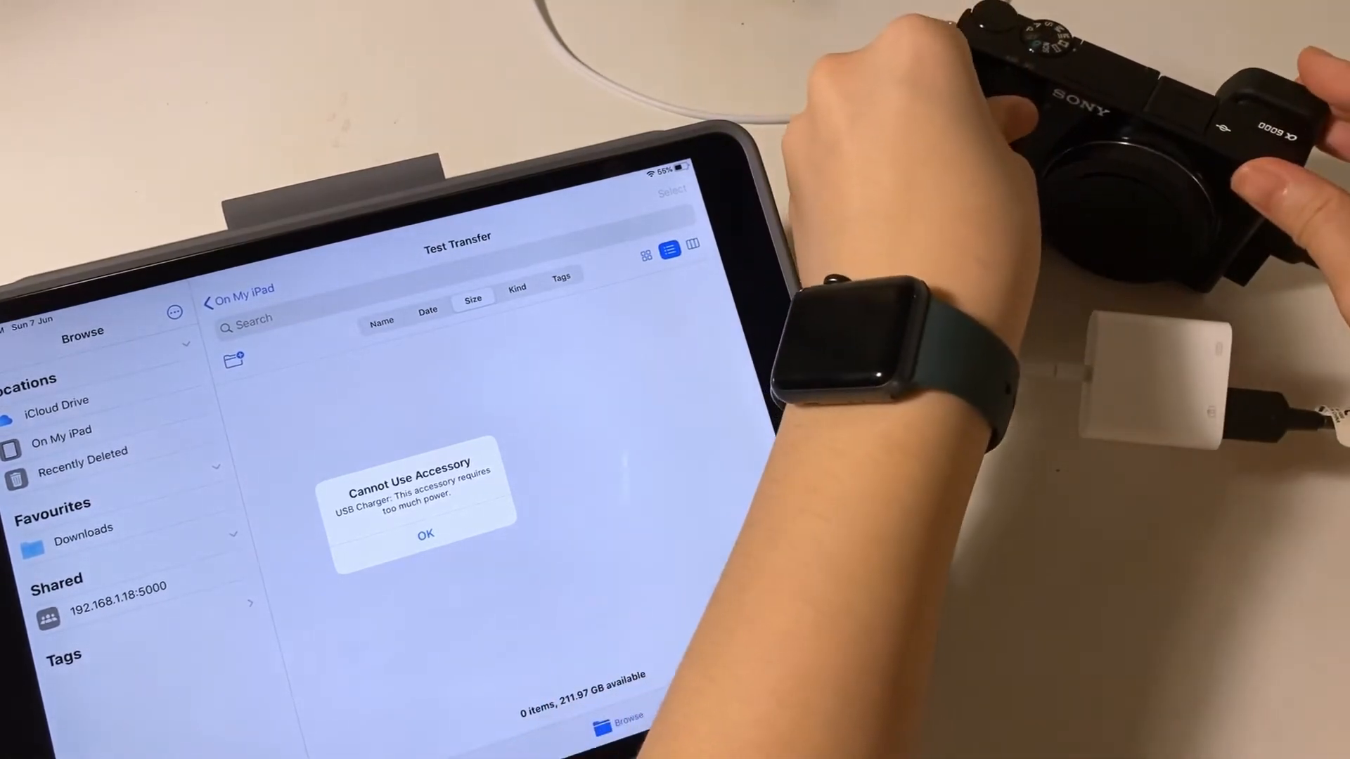
{"action": "left_click", "coordinate": [425, 533]}
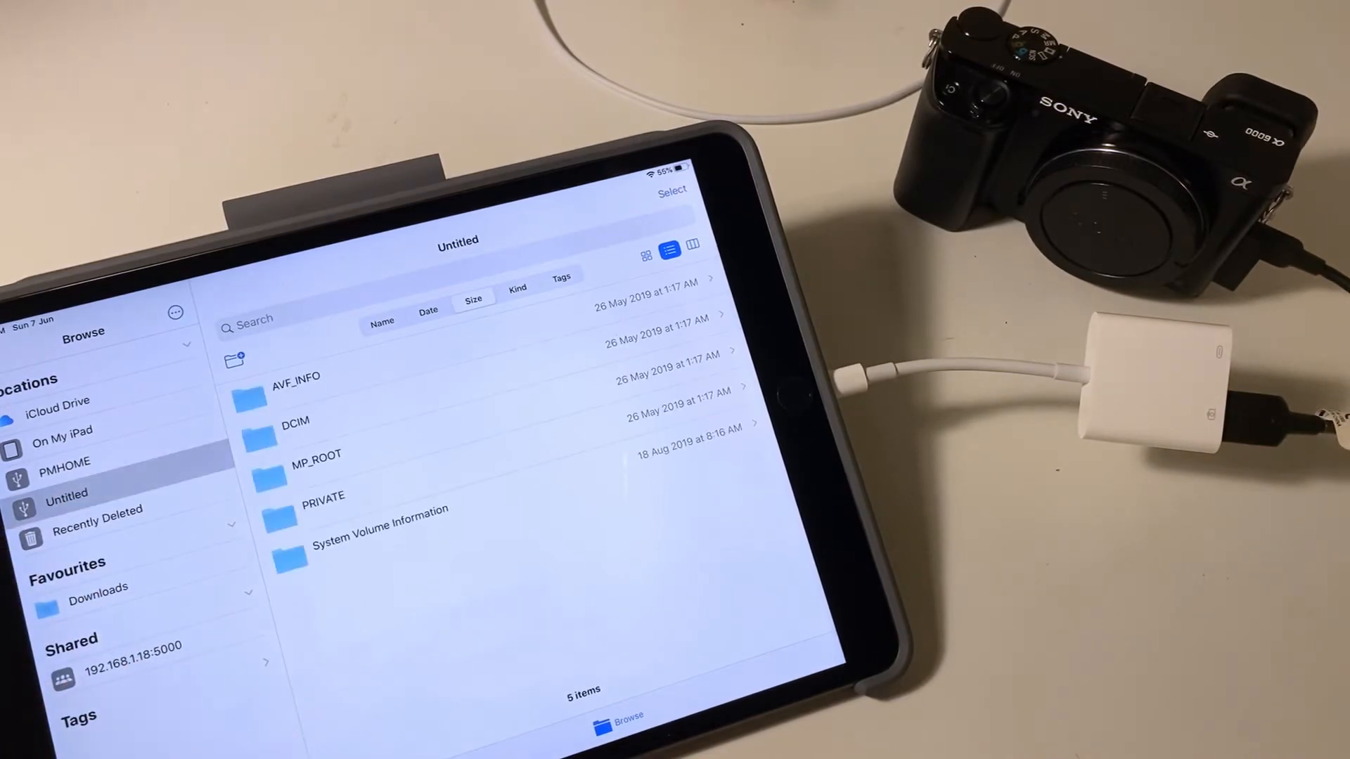
{"action": "left_click", "coordinate": [324, 496]}
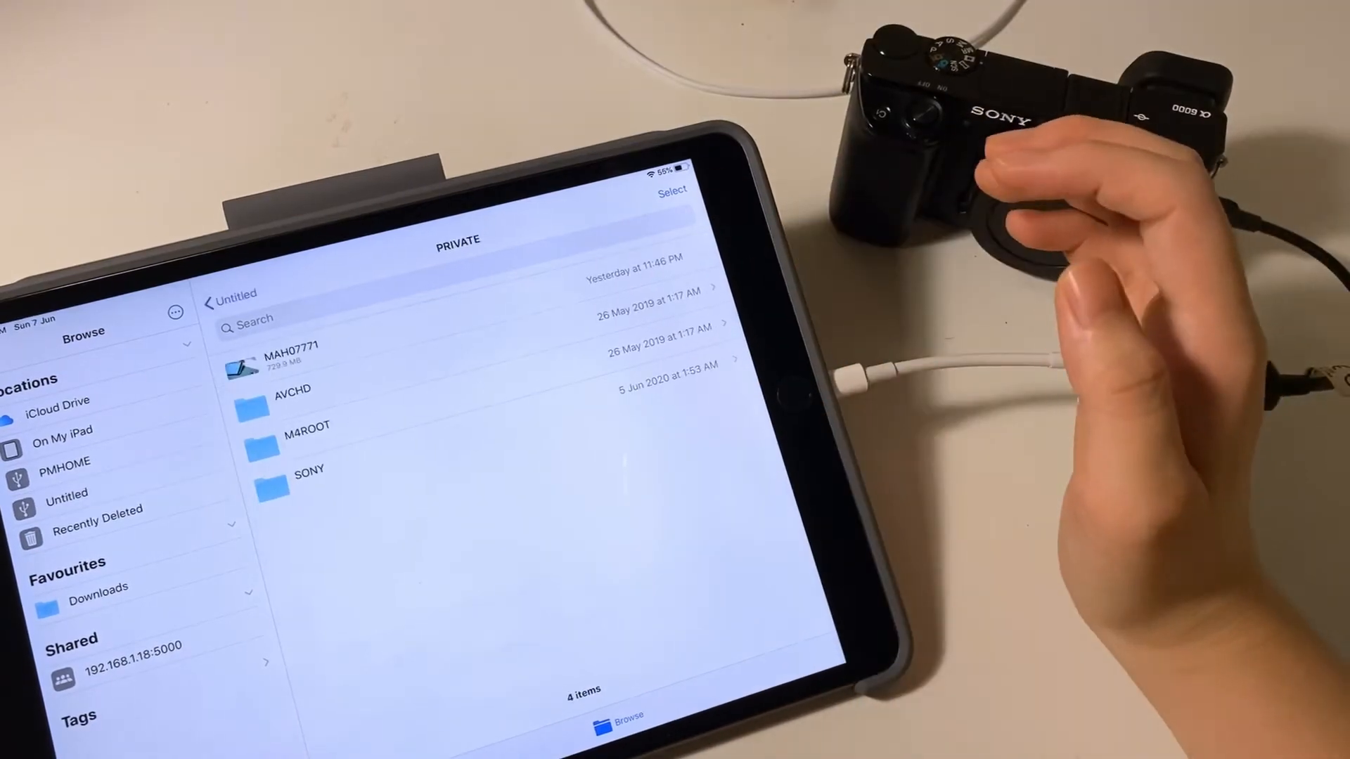
{"action": "left_click", "coordinate": [63, 430]}
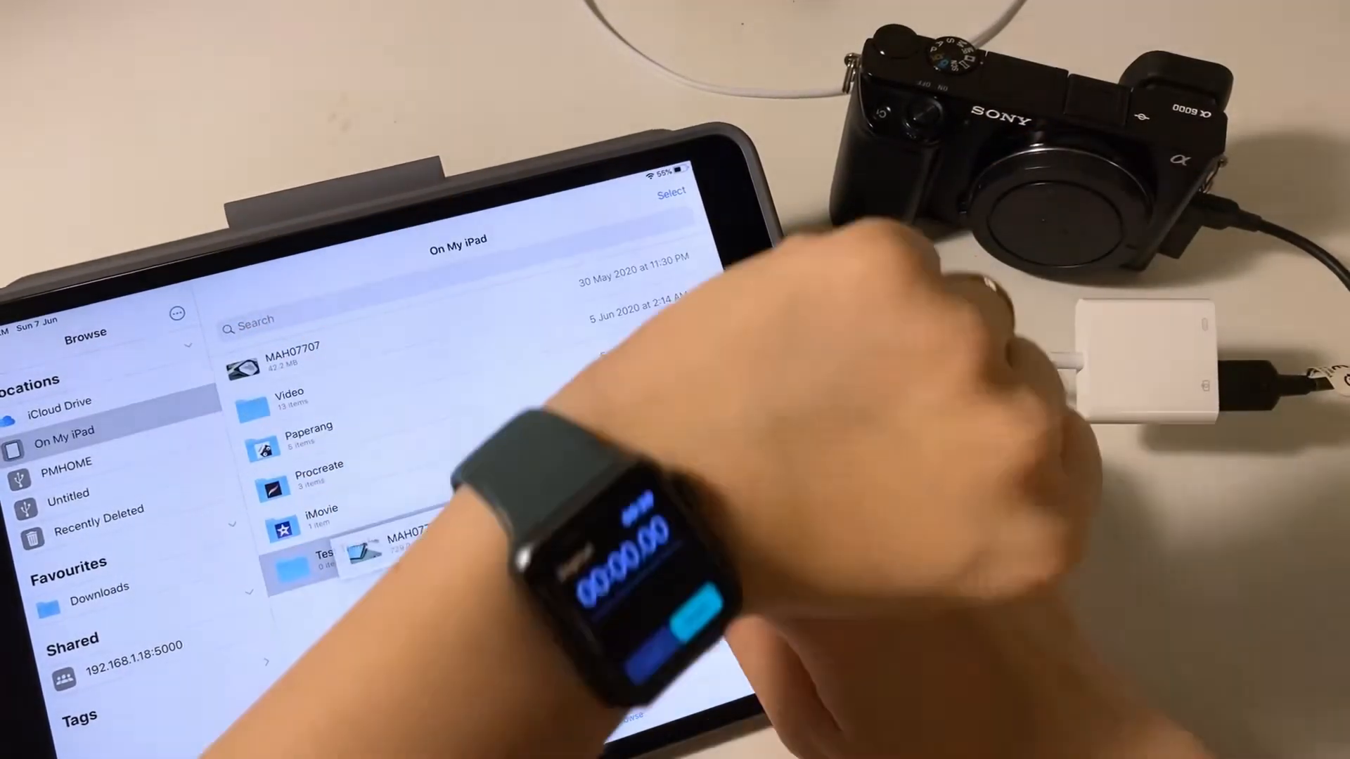
{"action": "left_click", "coordinate": [325, 558]}
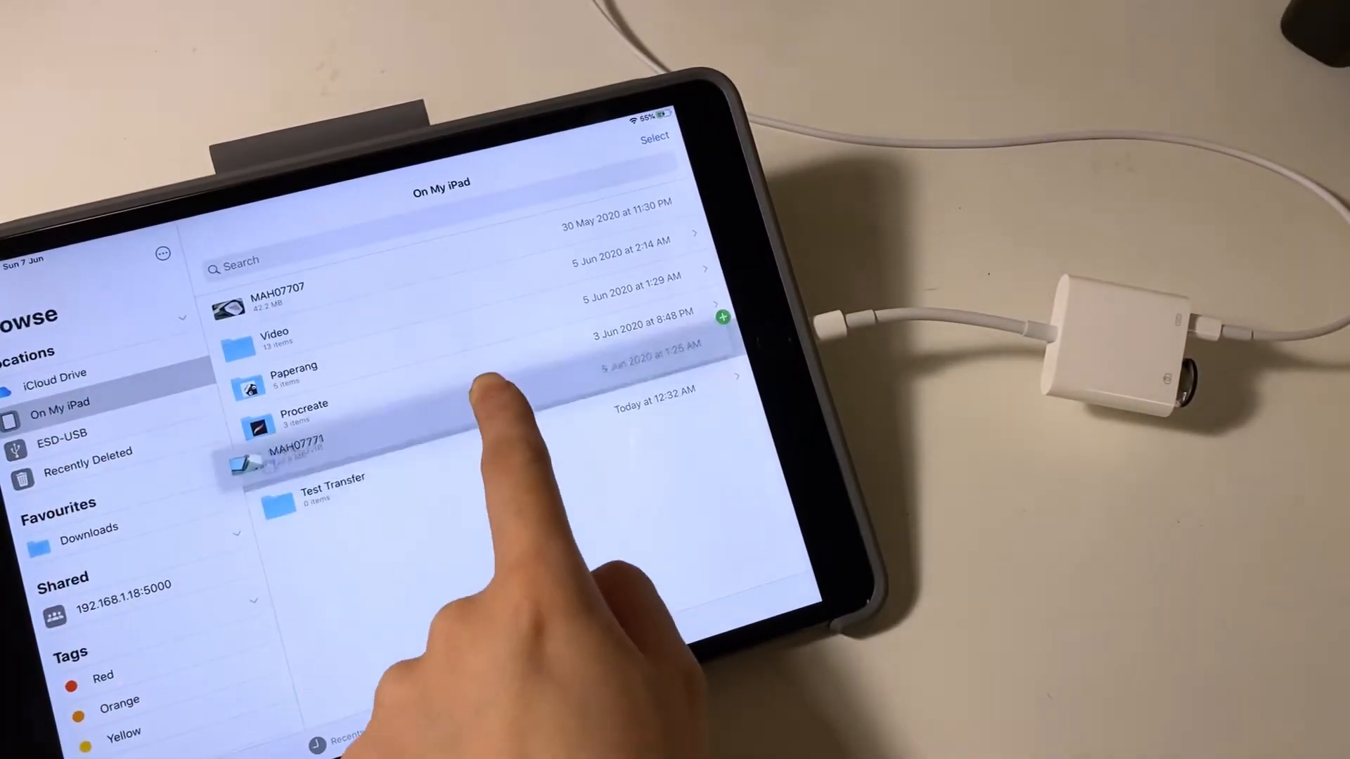
Drop MAH07771 into Test Transfer and get My Movie 3 open in iMovie
{"action": "left_click", "coordinate": [334, 485]}
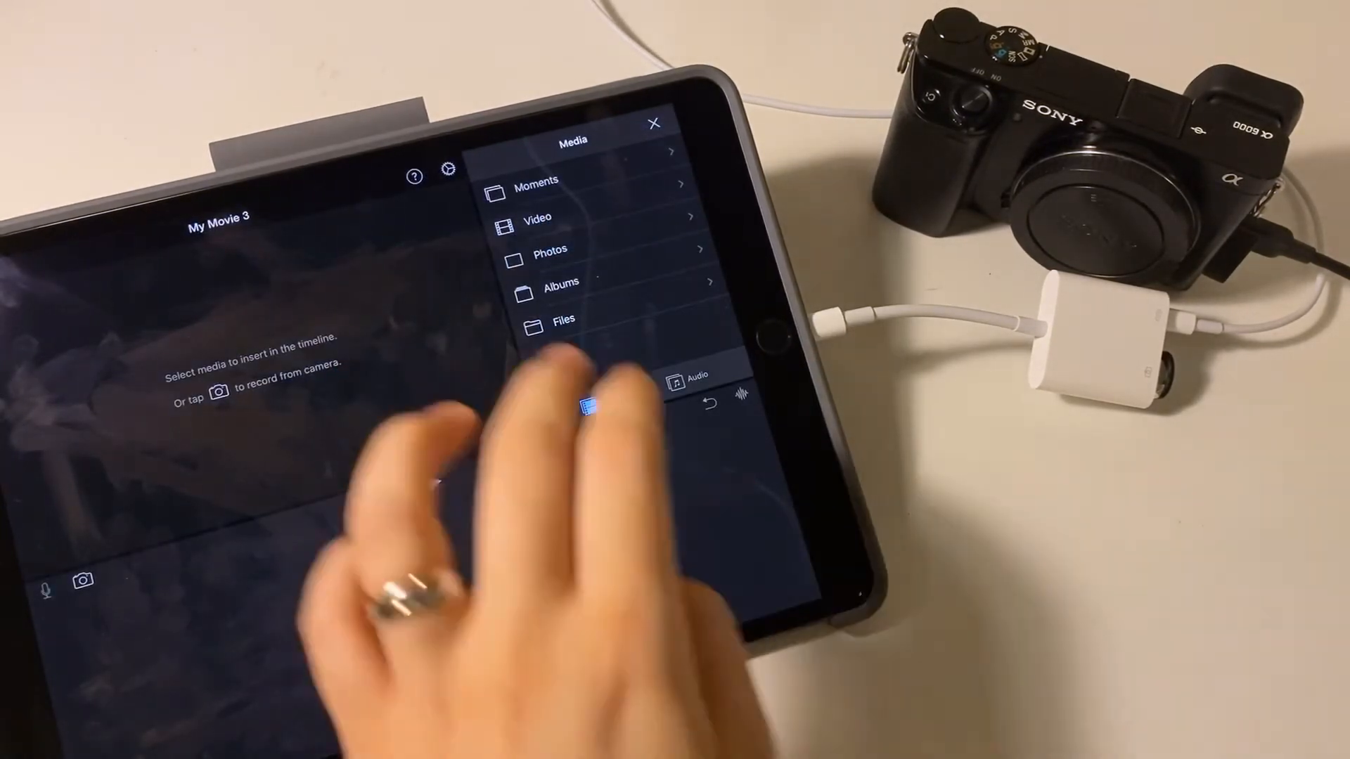
In iMovie's Files picker, reach the MAH07771 clip in Test Video on the ESD-USB drive
{"action": "left_click", "coordinate": [538, 217]}
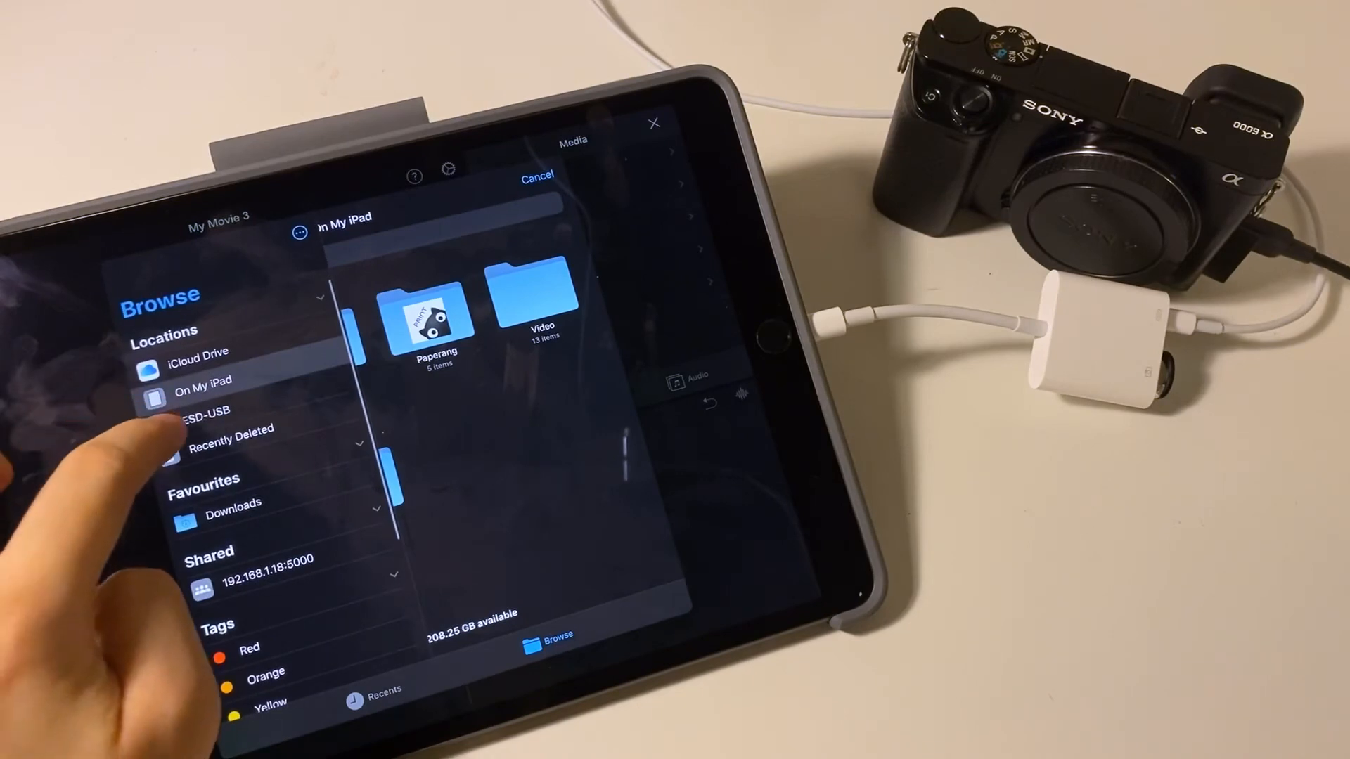
{"action": "left_click", "coordinate": [196, 411]}
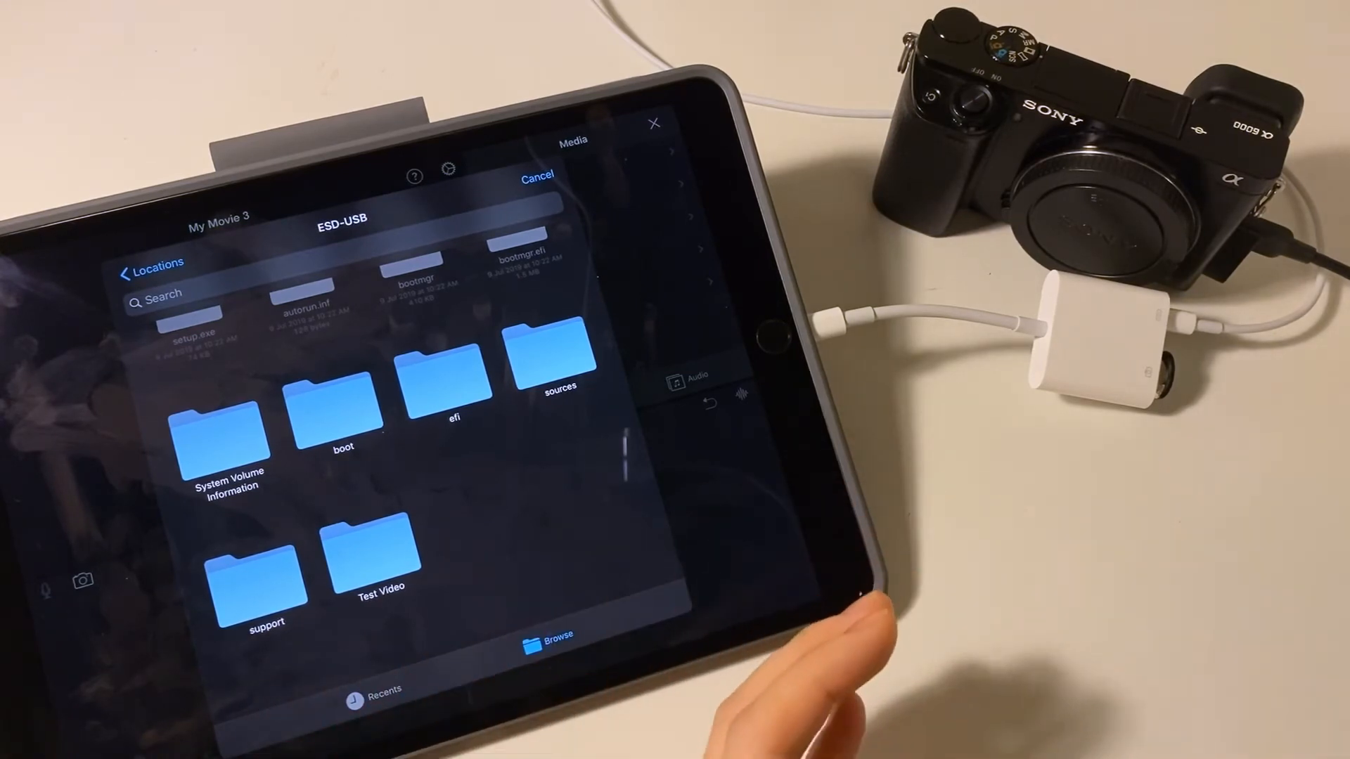
{"action": "left_click", "coordinate": [379, 551]}
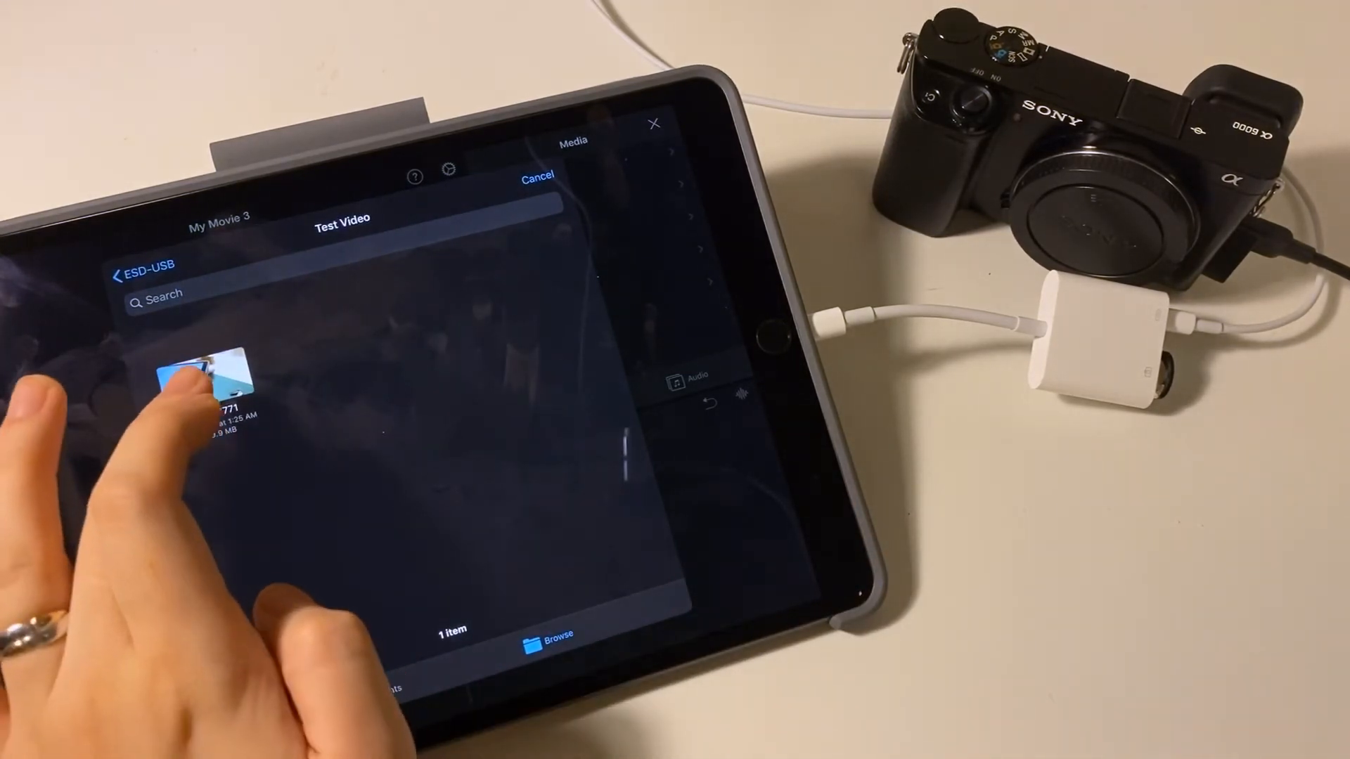
{"action": "left_click", "coordinate": [207, 379]}
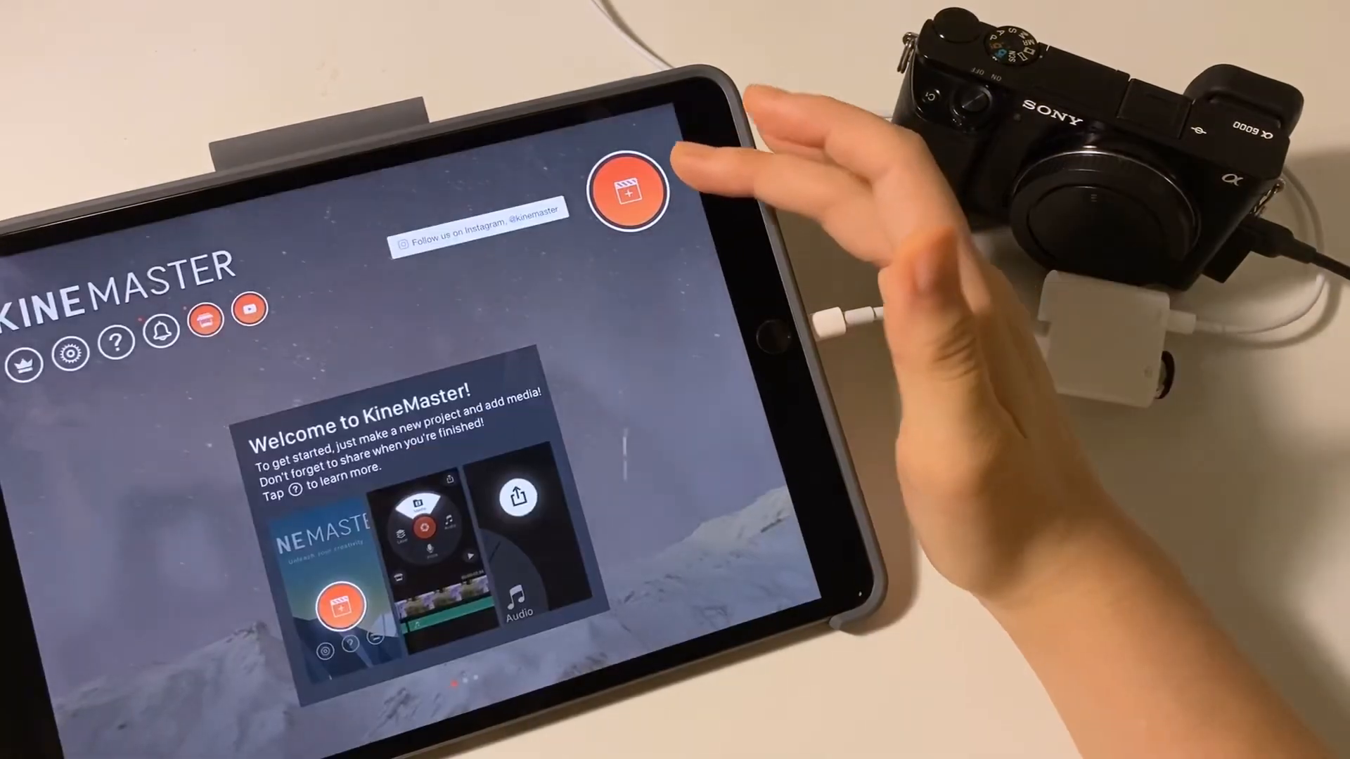
Start a new KineMaster project and bring up its Media video library
{"action": "left_click", "coordinate": [626, 192]}
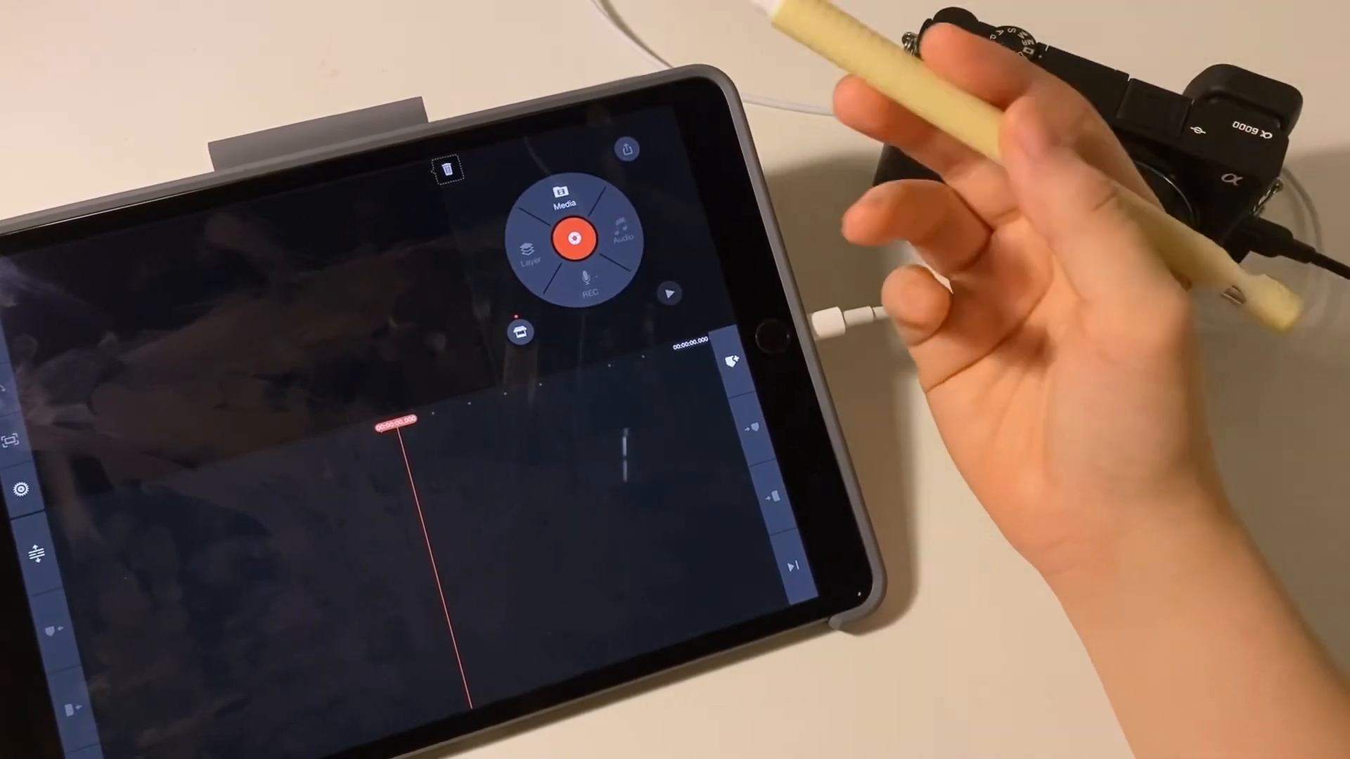
{"action": "left_click", "coordinate": [565, 194]}
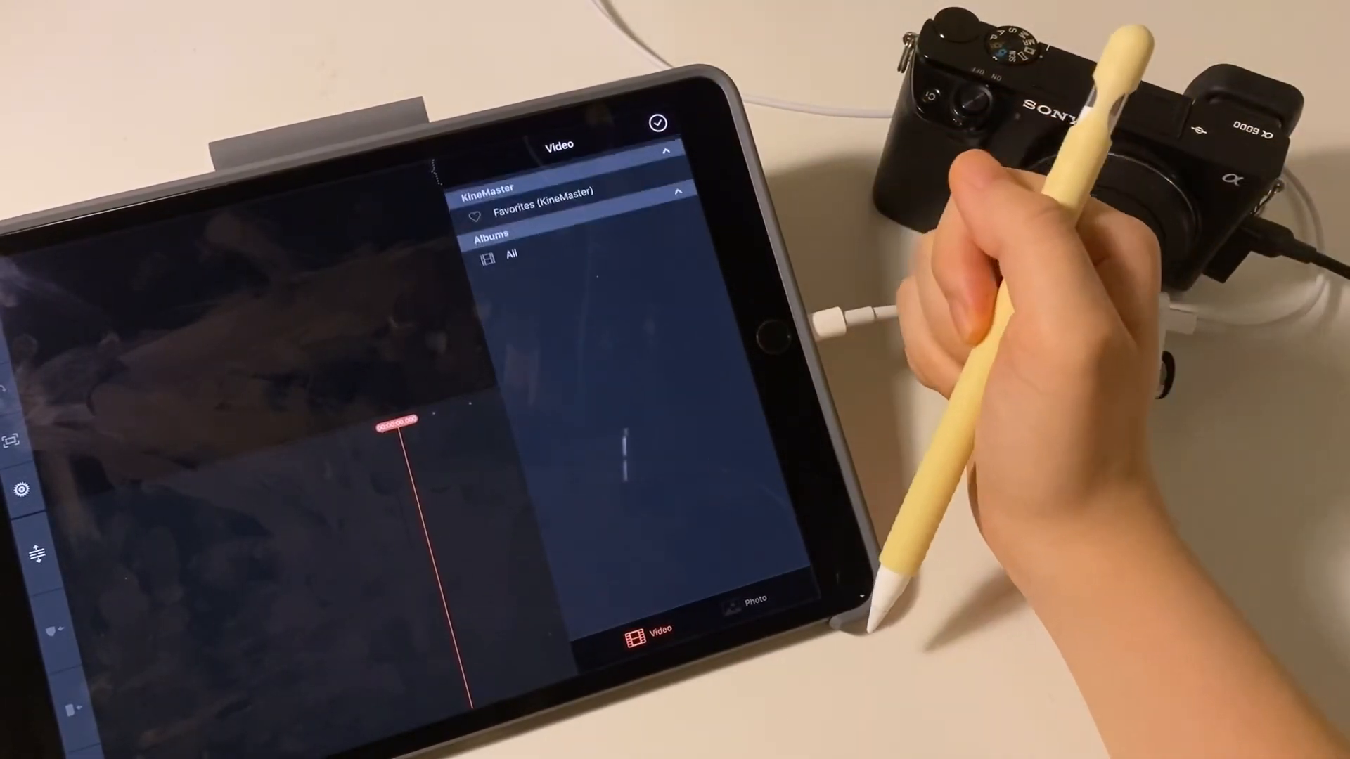